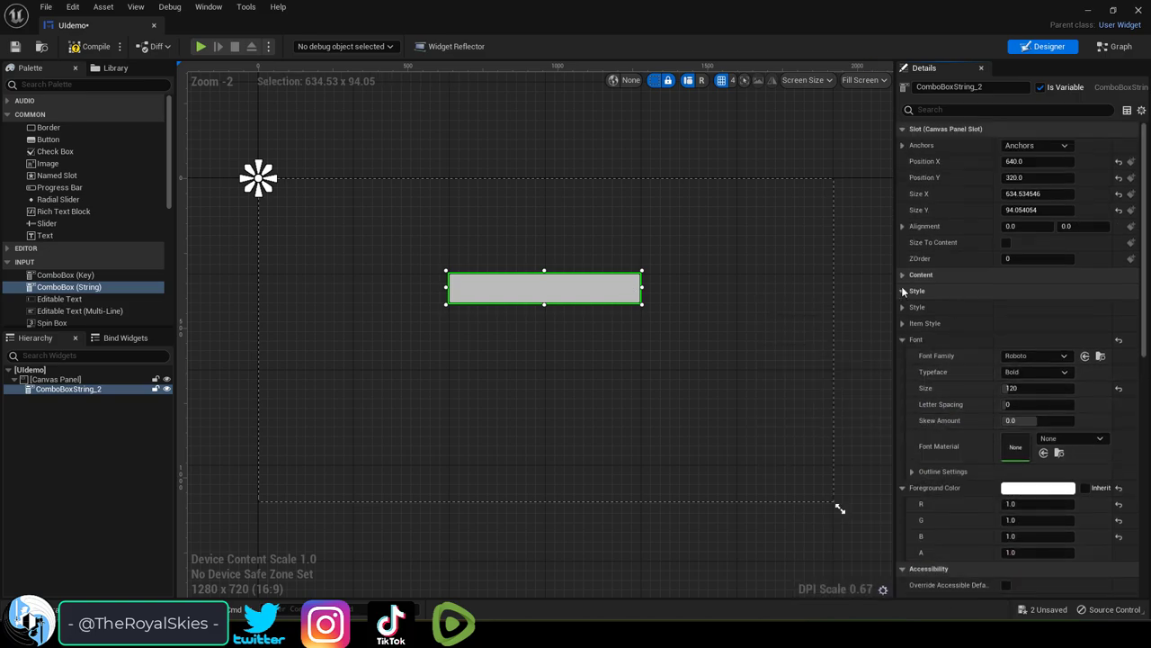
Expand the combo box's Content settings and add two Default Options entries.
left_click(903, 274)
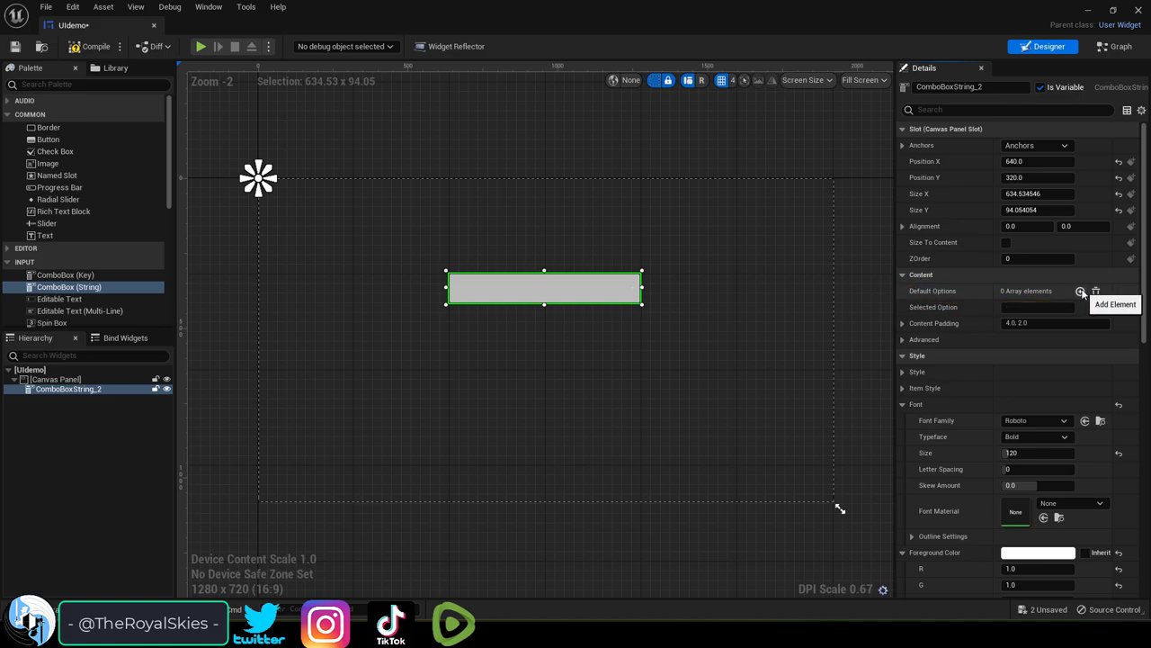
left_click(1081, 293)
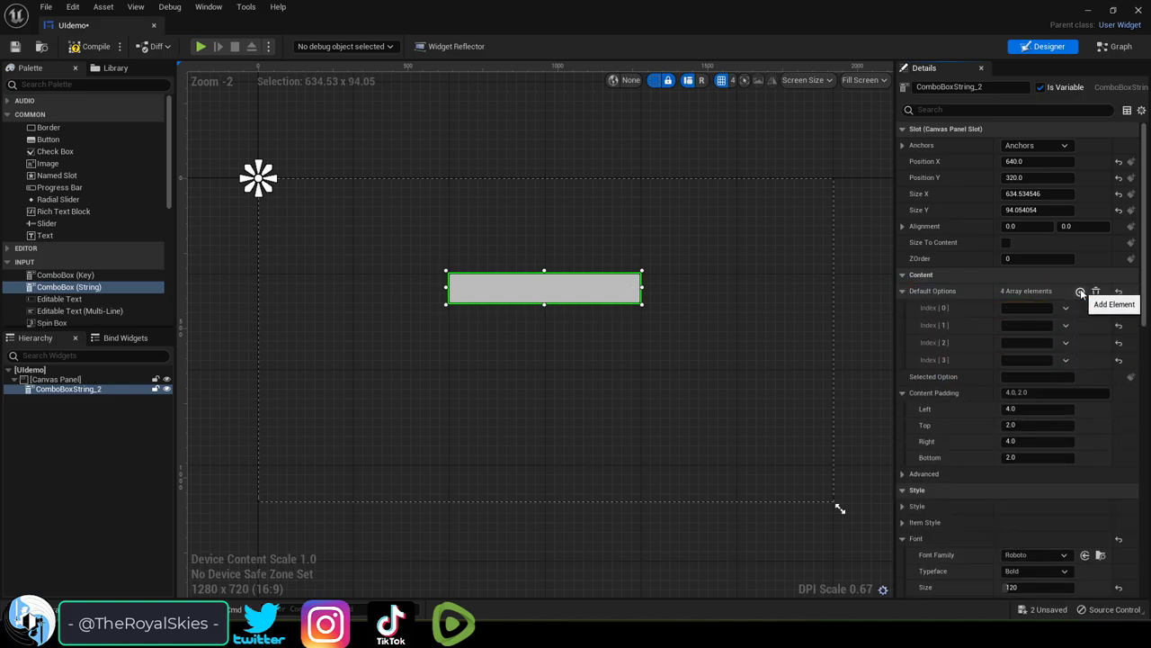
left_click(1080, 291)
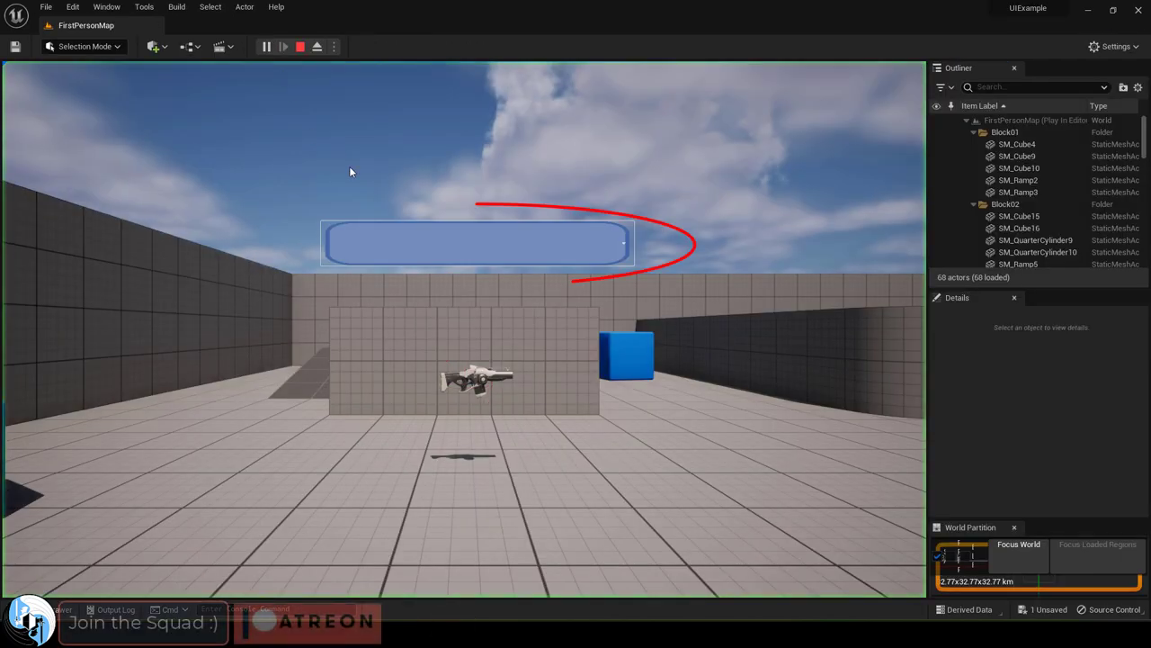
In play mode, open the combo box dropdown and select one of its five options.
left_click(476, 243)
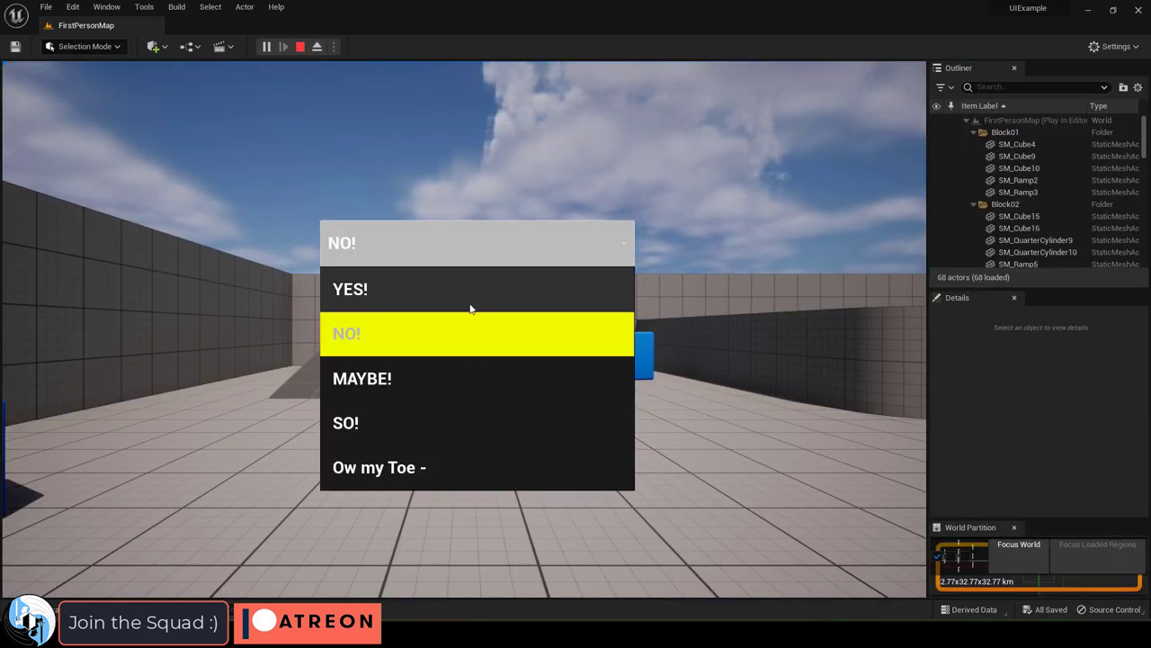
left_click(345, 422)
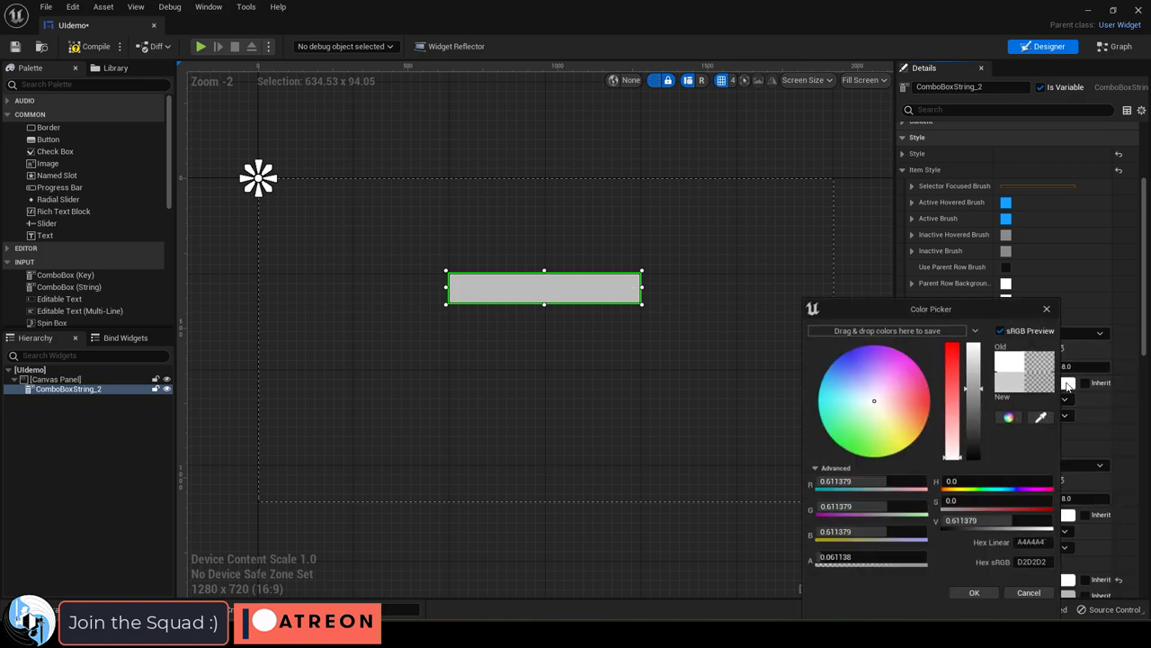
Pick red in the Color Picker for the combo box style colour.
left_click(933, 399)
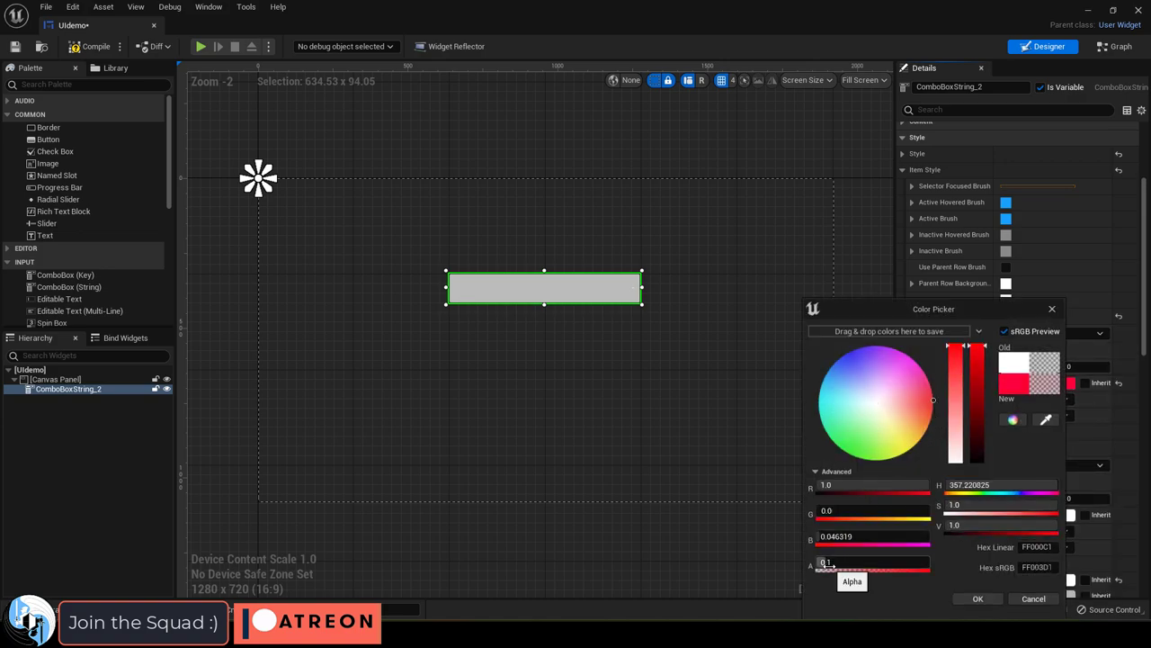